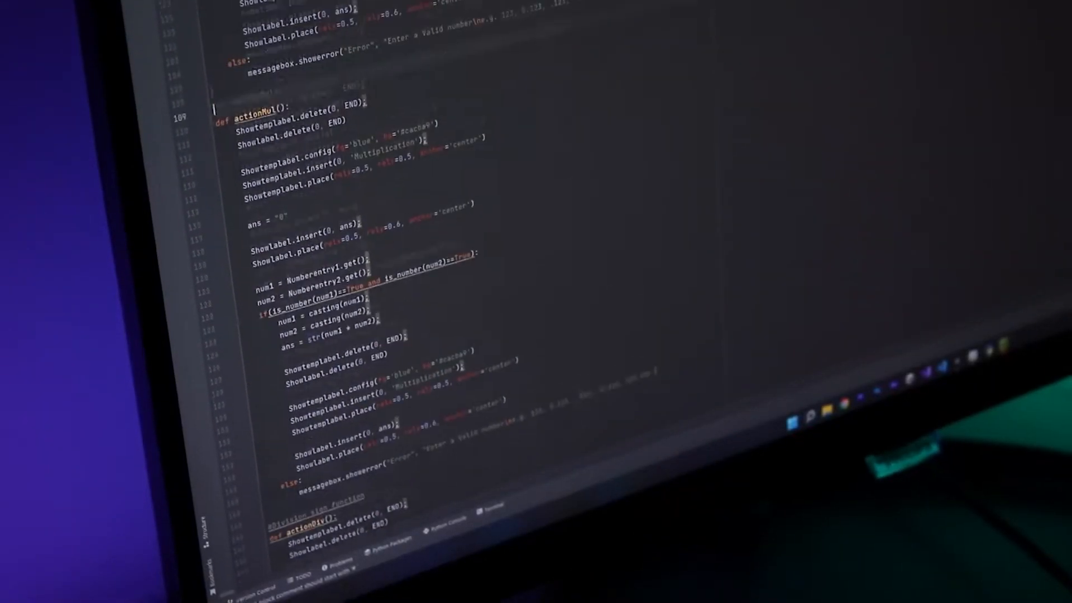
scroll("up", 3)
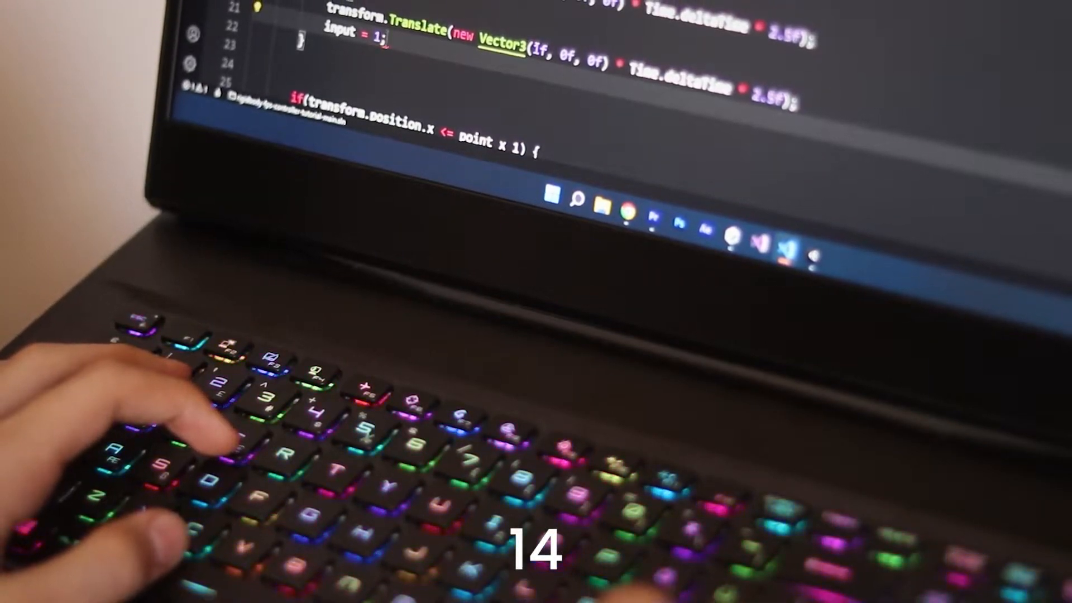
type("Debug.")
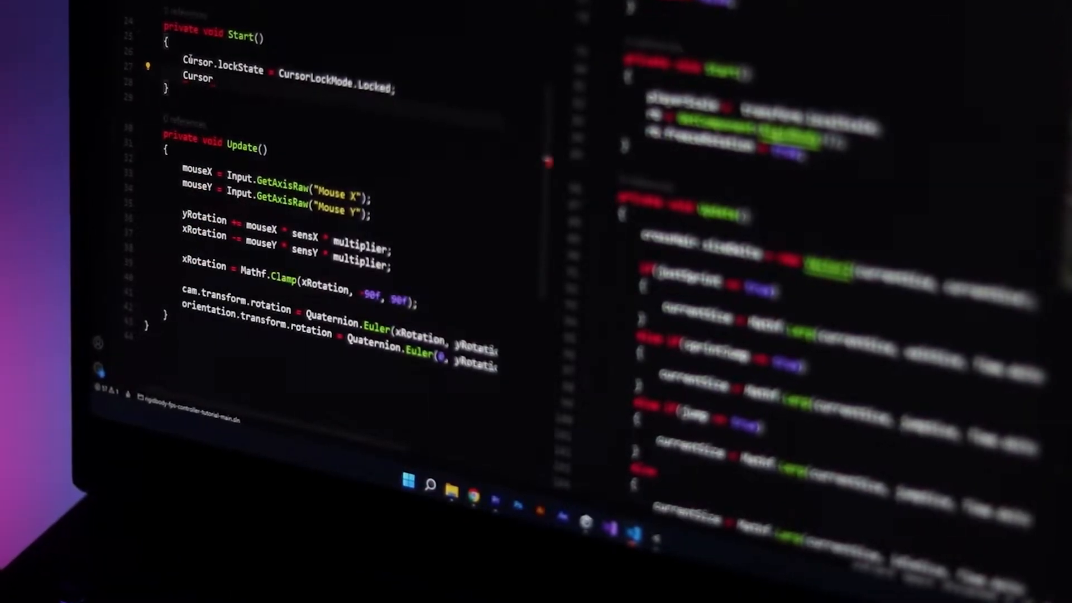
type(".visible")
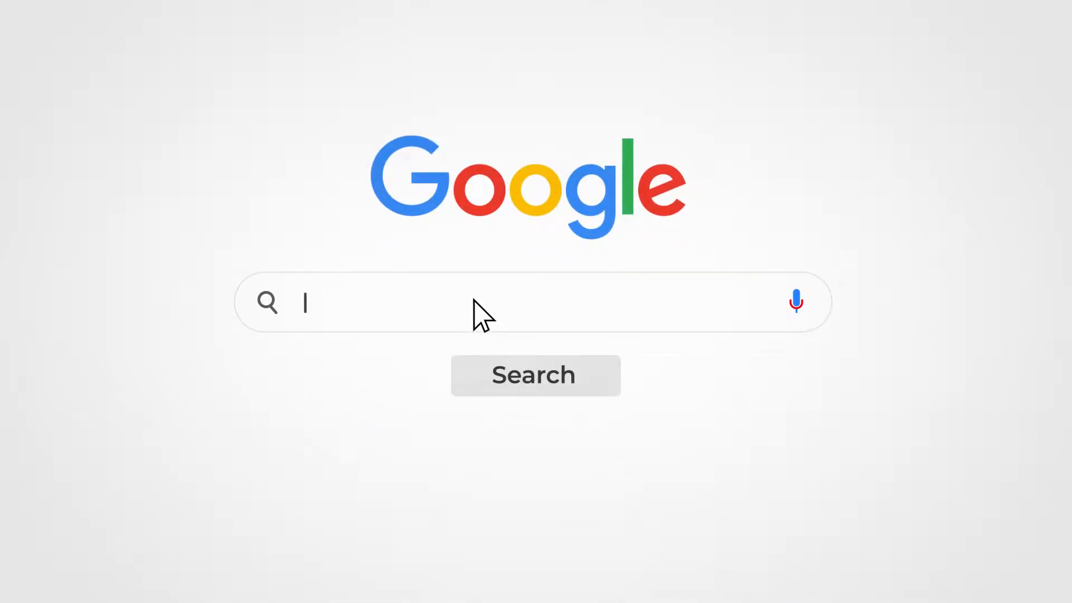
type("How to learn coding ?")
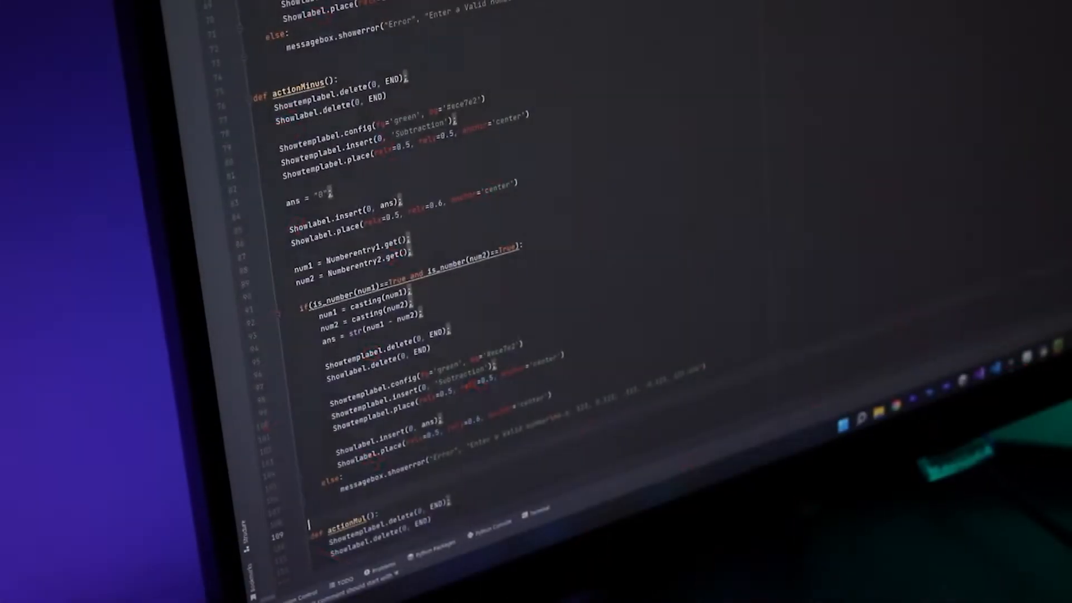
scroll("down", 3)
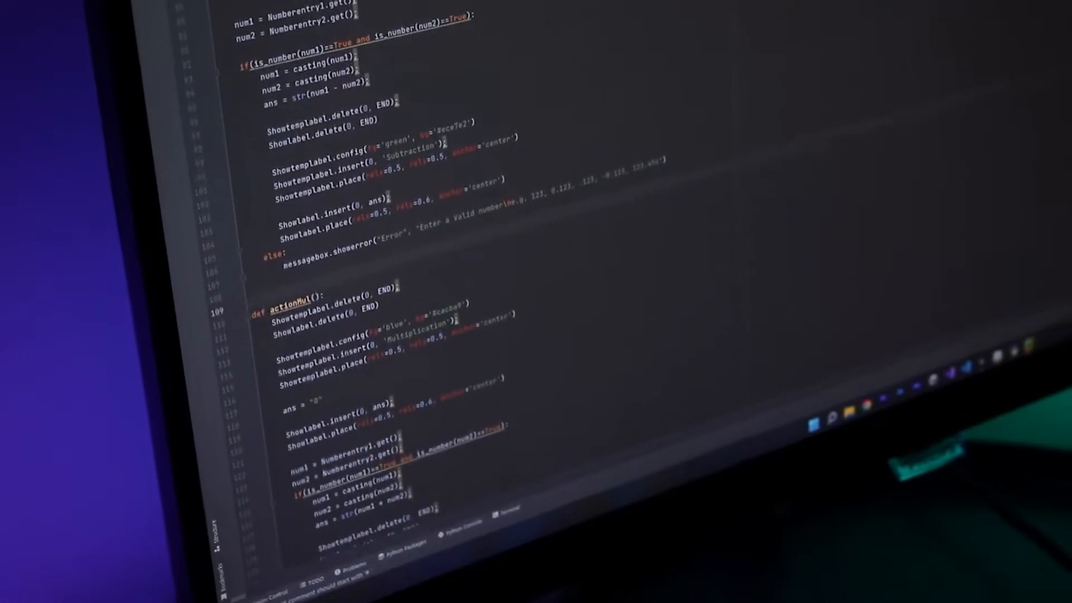
scroll("down", 3)
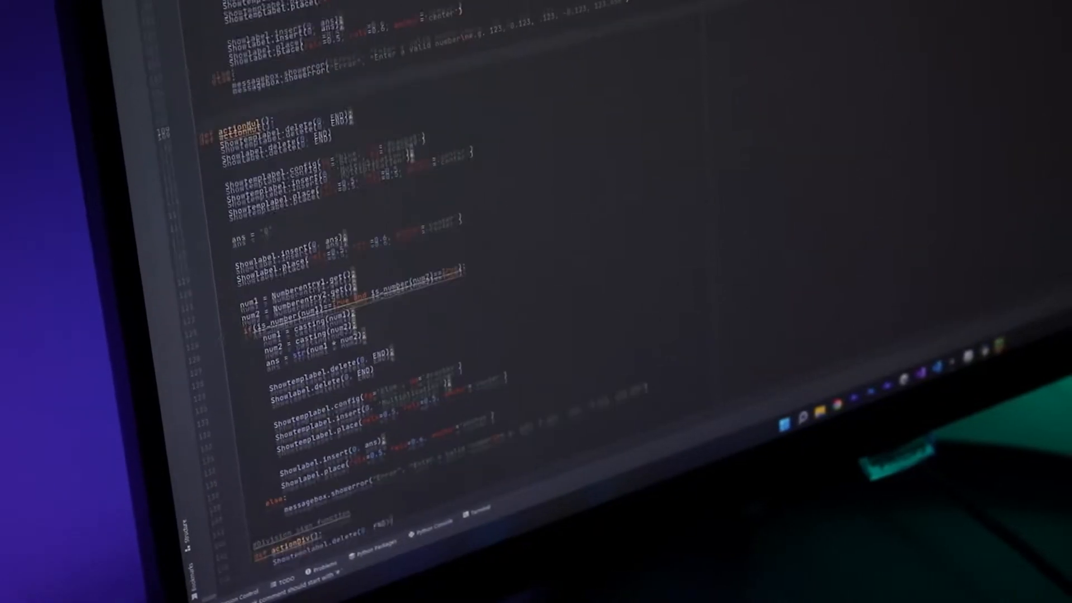
scroll("down", 3)
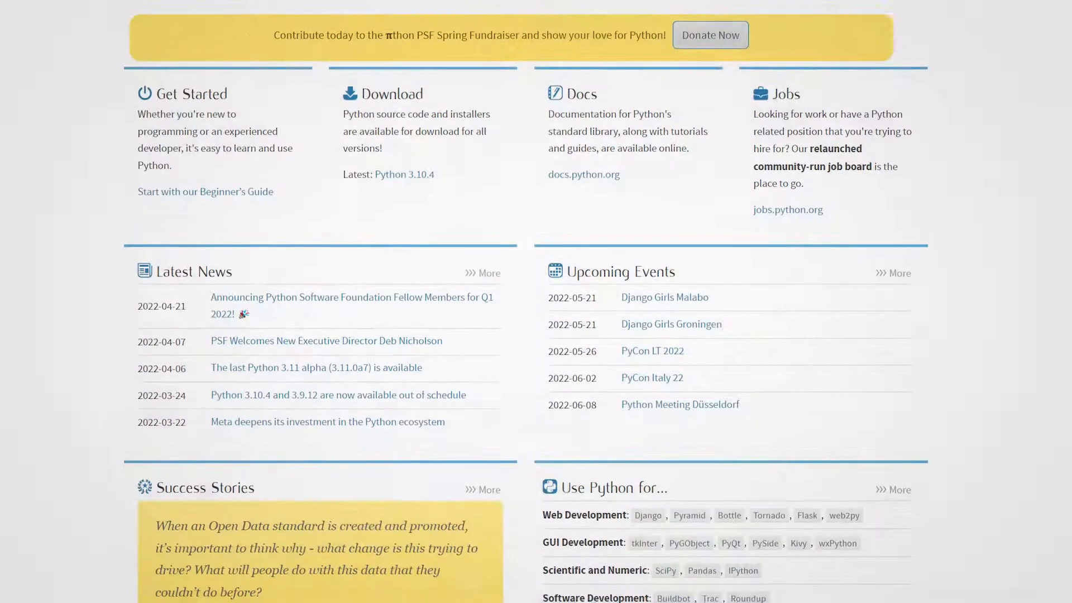
scroll("up", 3)
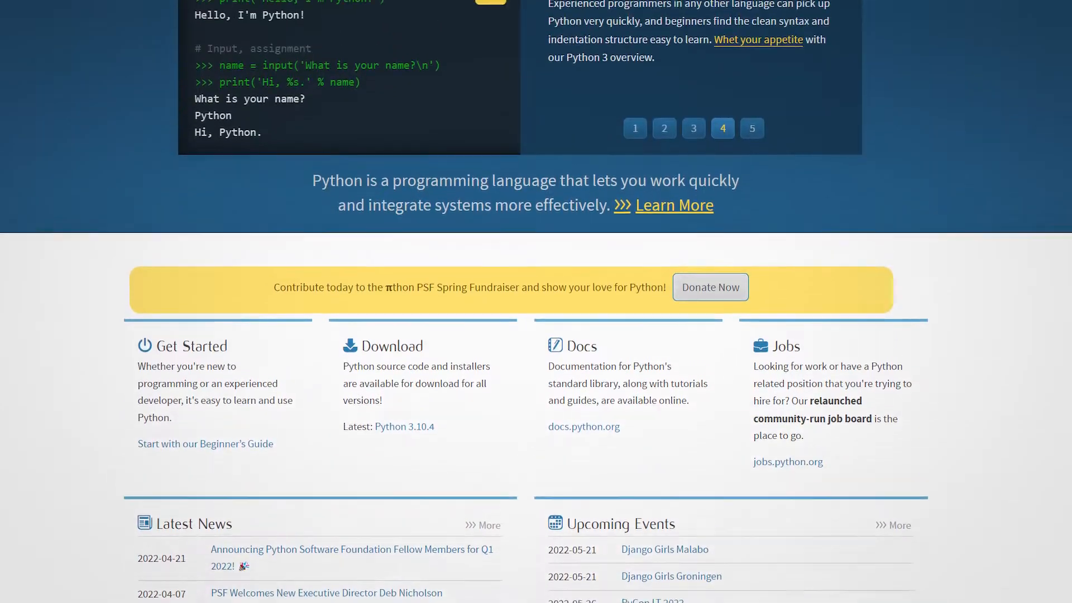